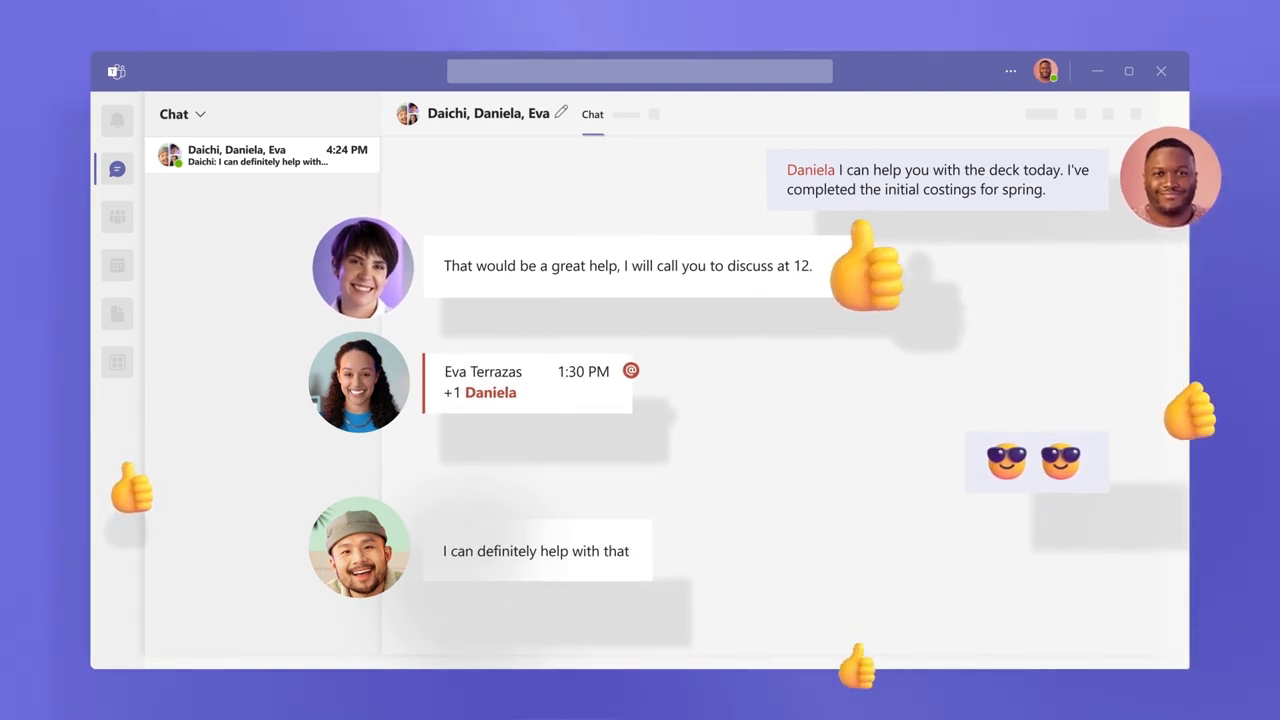
Step: Switch to Chat and view the three-person group chat about the spring deck
click(116, 216)
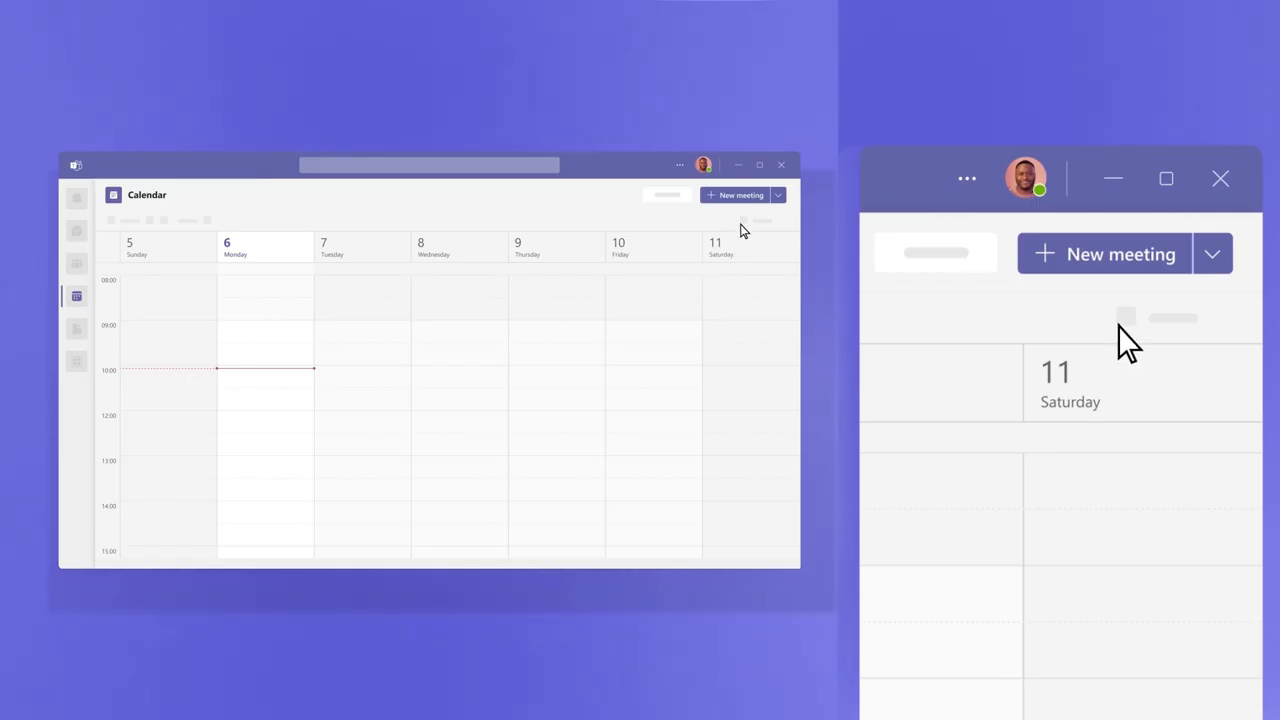
Step: Show the Calendar for the week of Sunday 5 through Saturday 11
click(1104, 252)
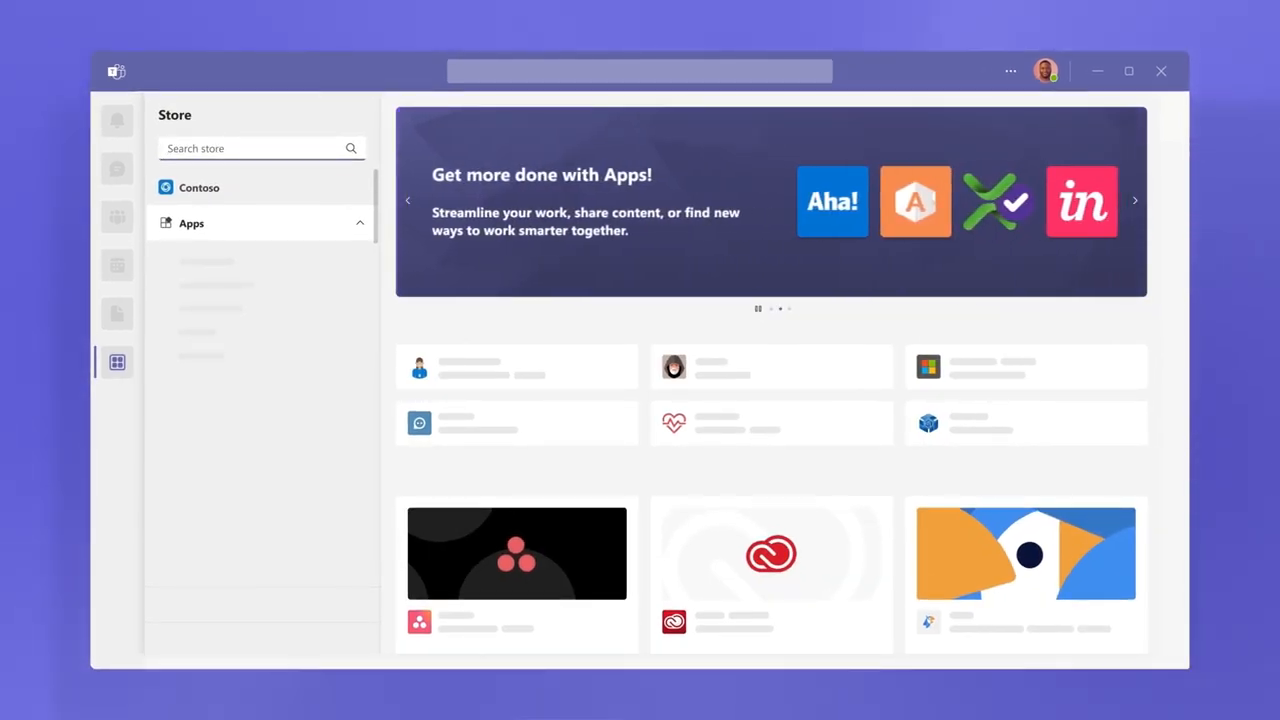
Step: Search the app store for 'Power BI', then for 'Viva' to find Viva Learning
text(Power BI)
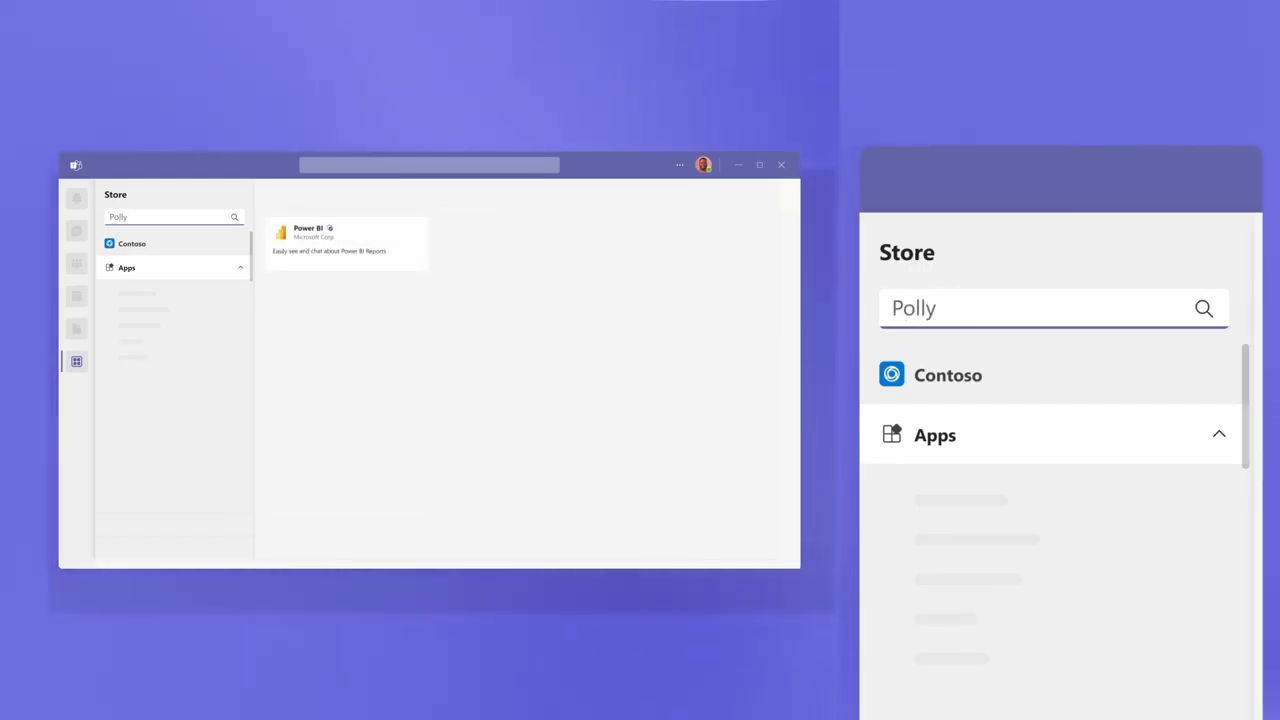
text(Viva)
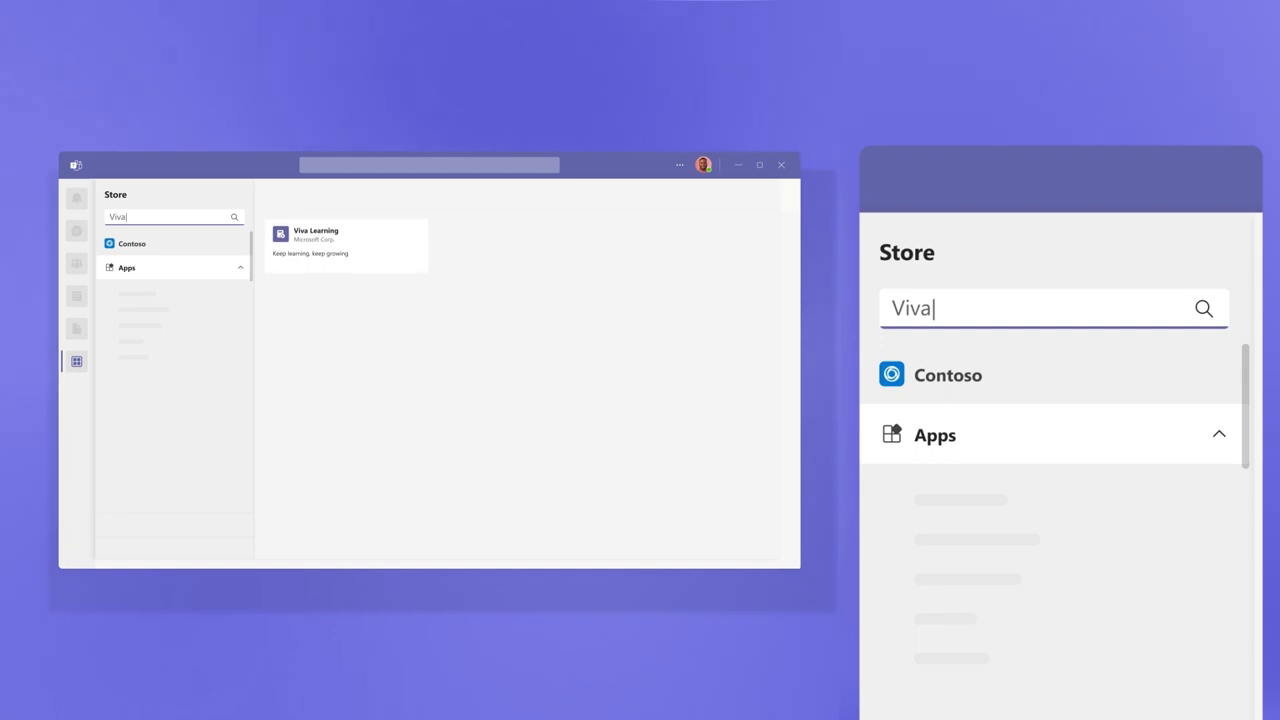